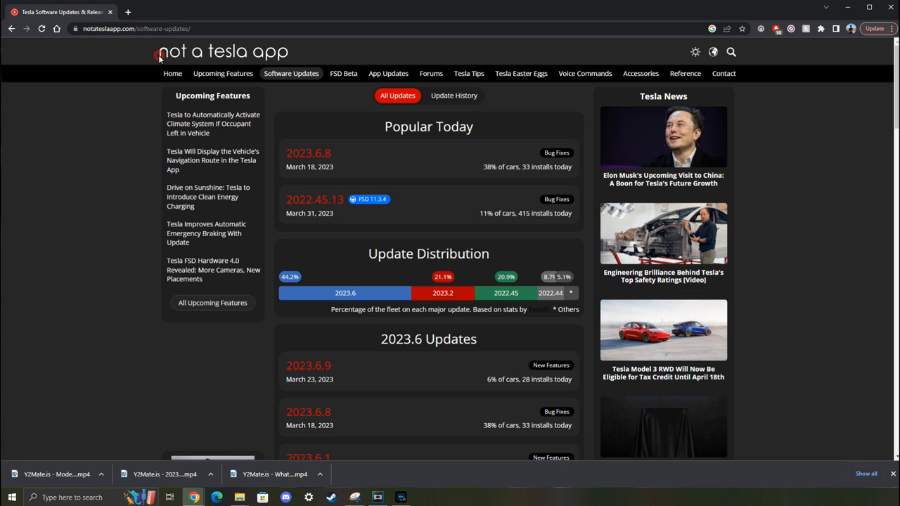
mouse_move(397, 346)
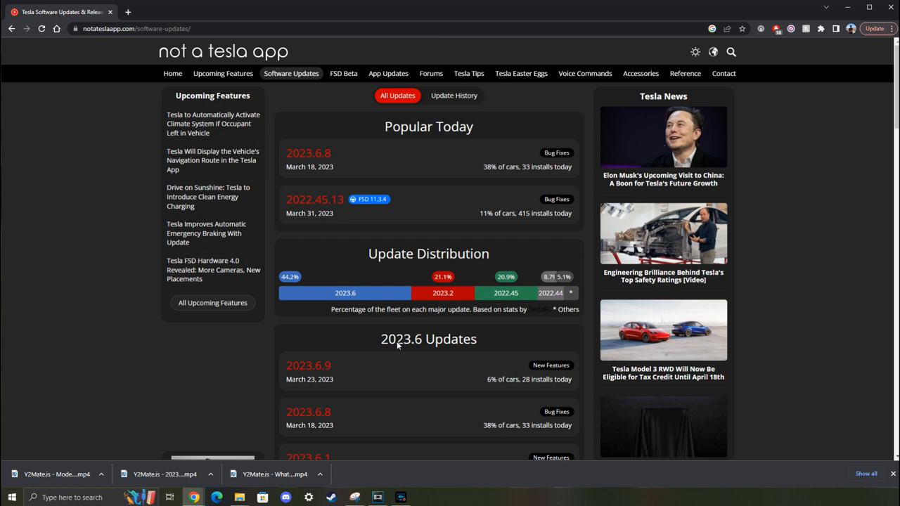
mouse_move(371, 200)
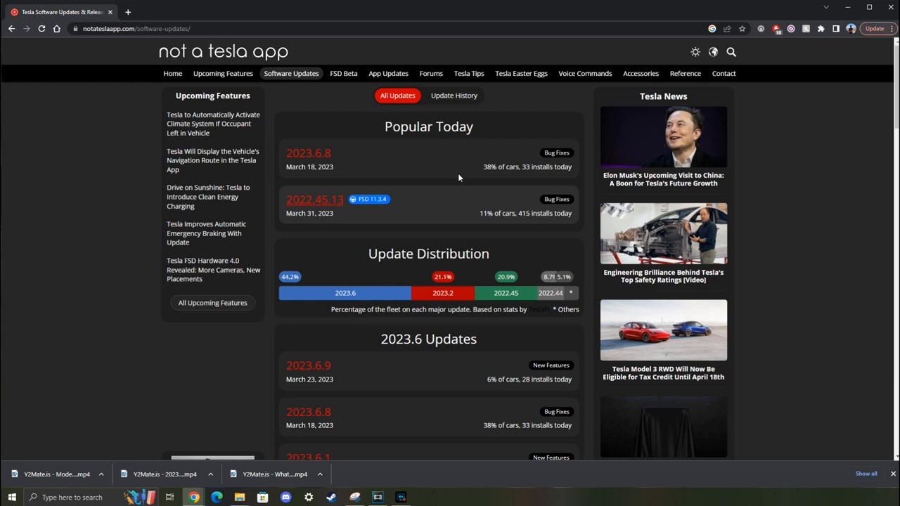
mouse_move(414, 190)
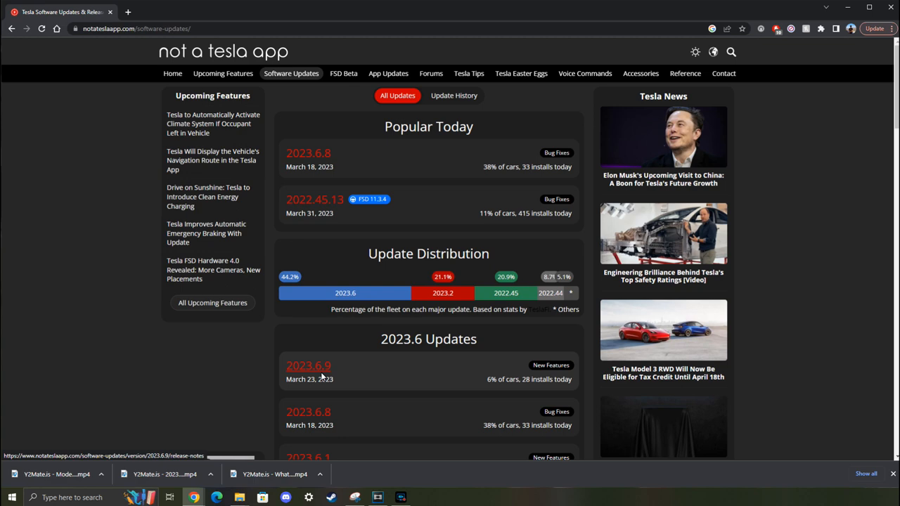
View the 2023.6.9 release notes page with its update statistics.
click(308, 366)
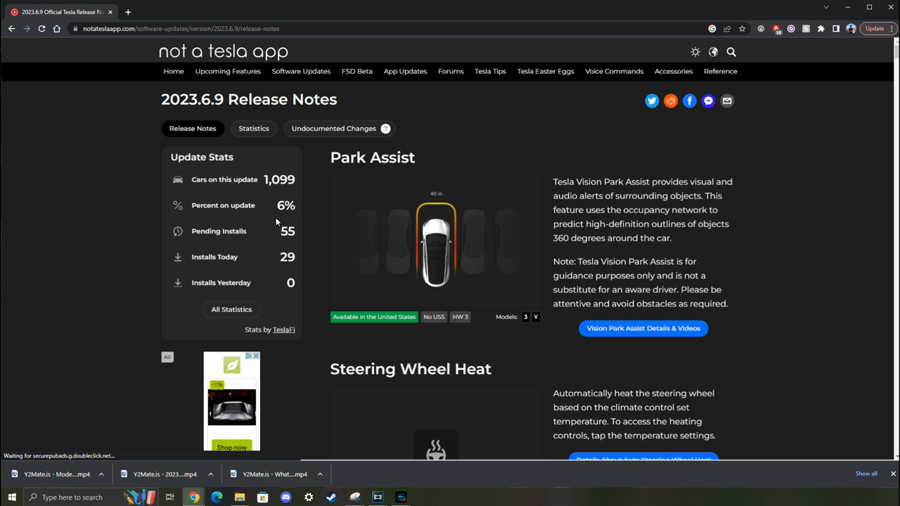
double_click(287, 256)
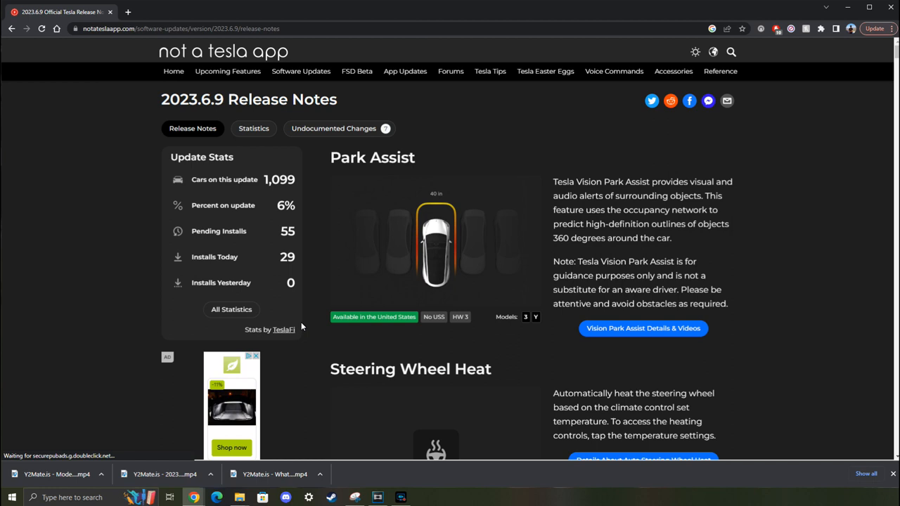
mouse_move(450, 333)
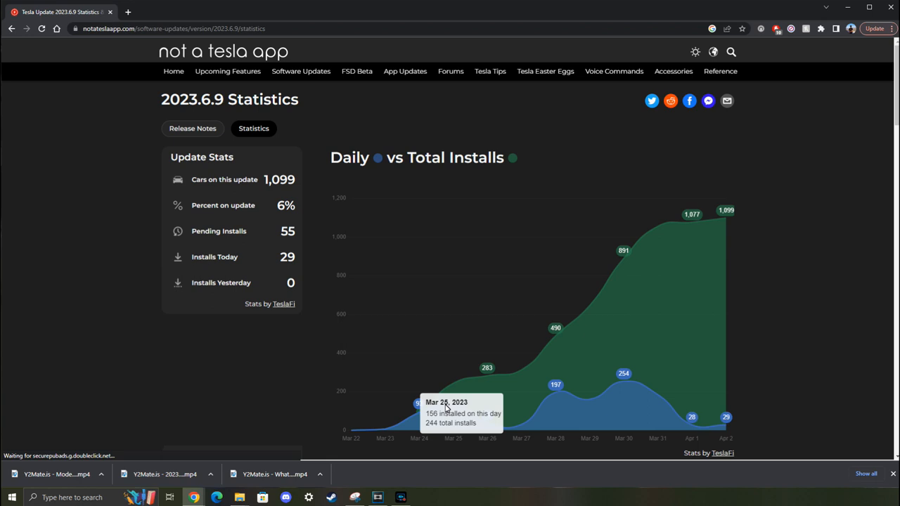
mouse_move(419, 429)
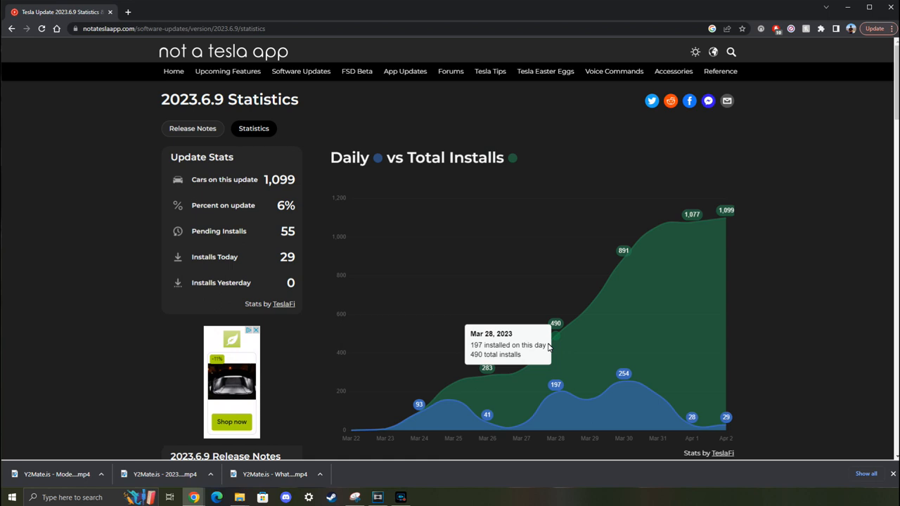
mouse_move(547, 349)
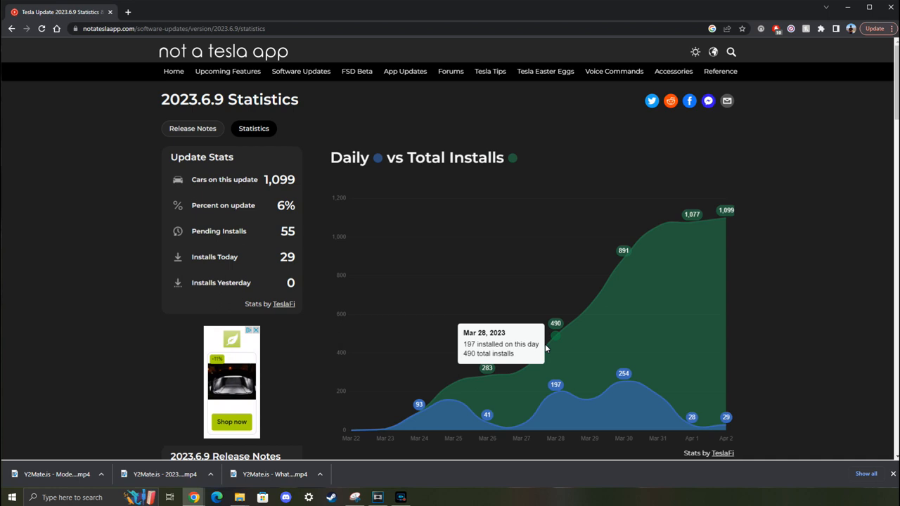
mouse_move(621, 265)
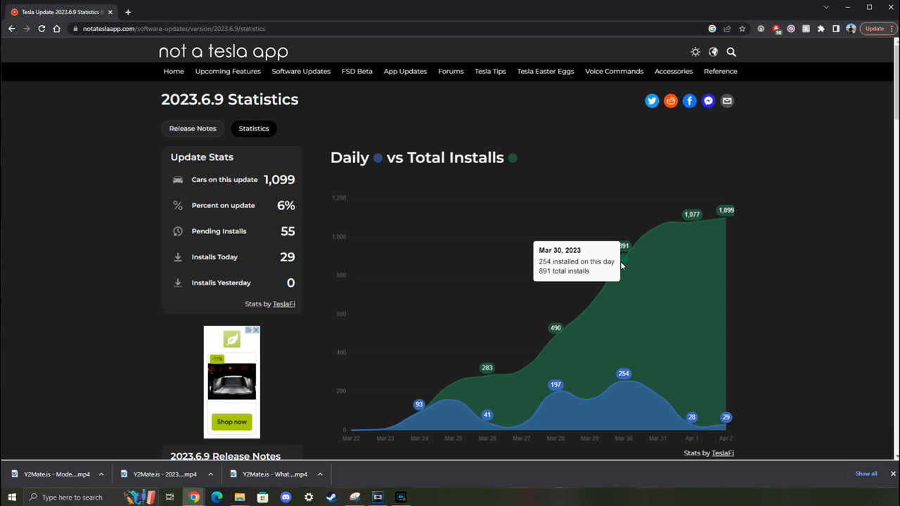
mouse_move(689, 218)
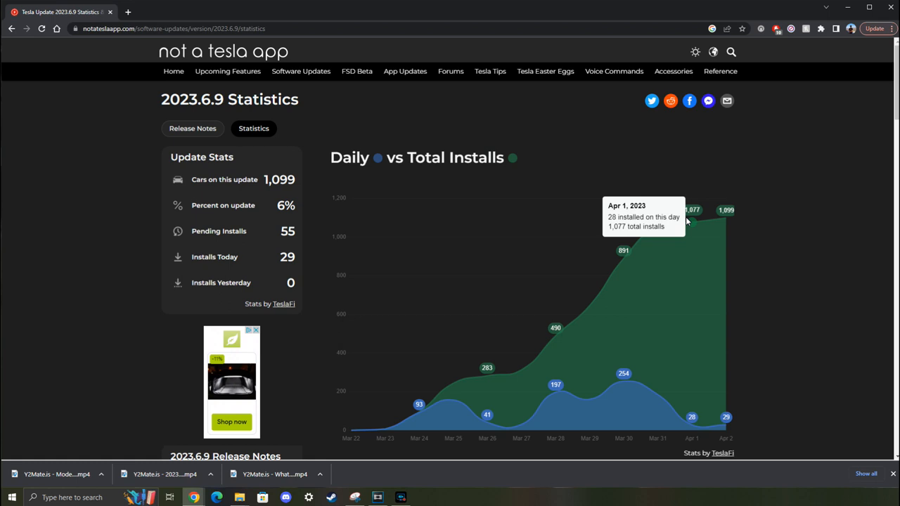
mouse_move(796, 219)
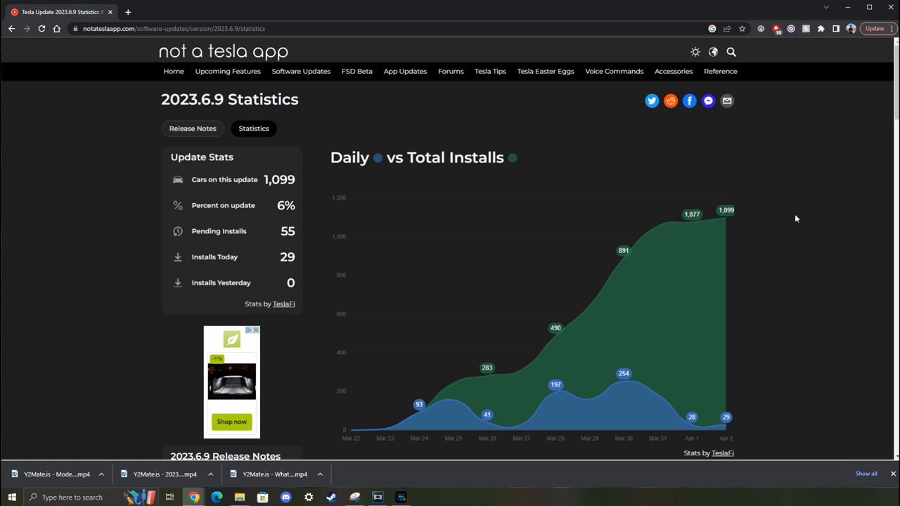
mouse_move(757, 311)
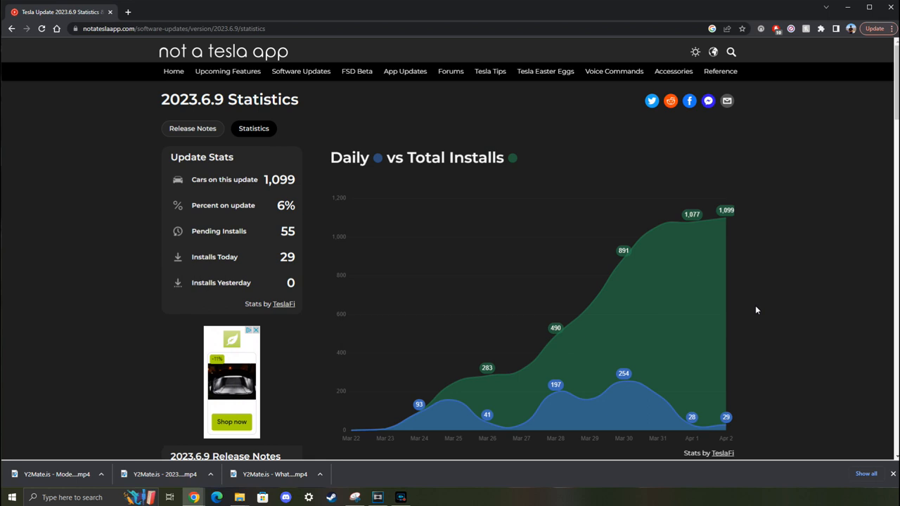
mouse_move(767, 343)
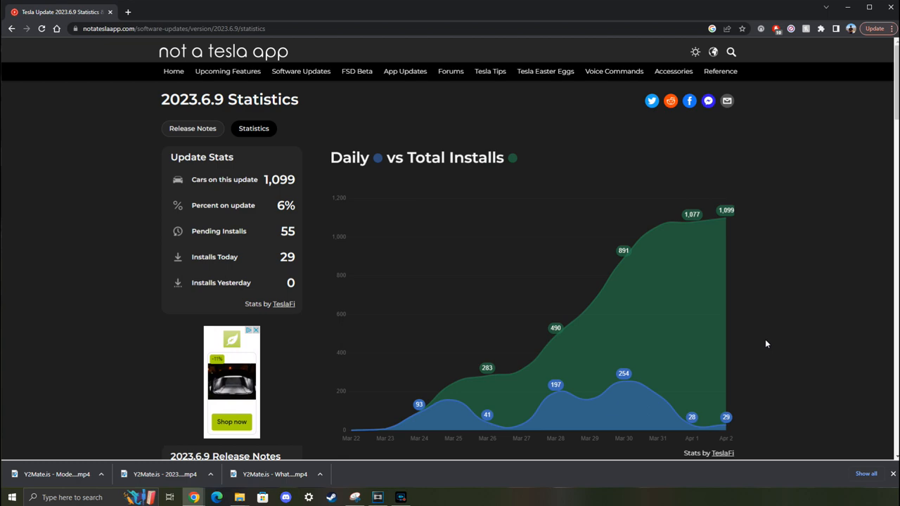
View the 2023.6.8 release notes and its install statistics chart, ending on the Software Updates overview.
click(191, 128)
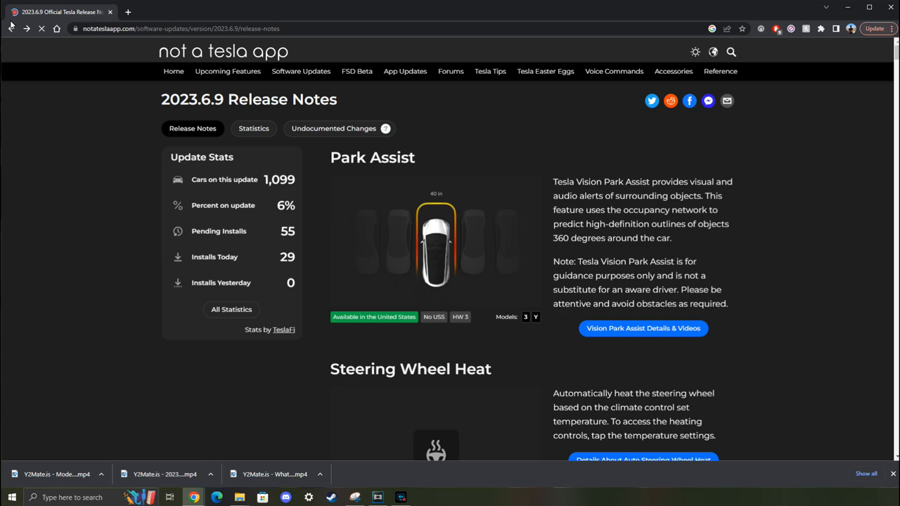
click(11, 28)
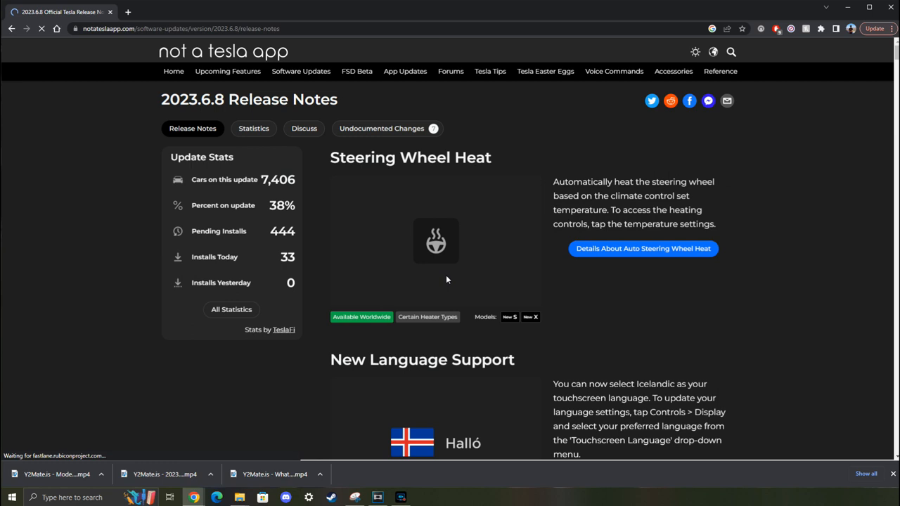
click(254, 128)
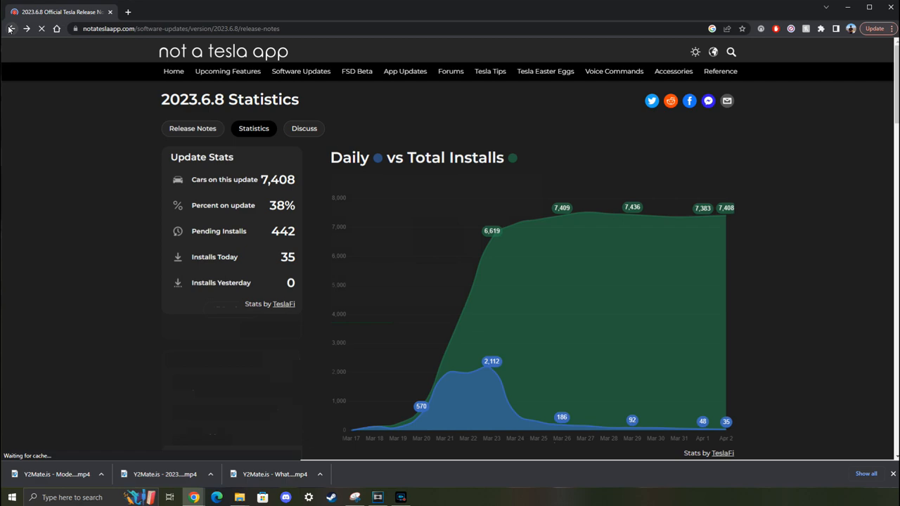
click(11, 28)
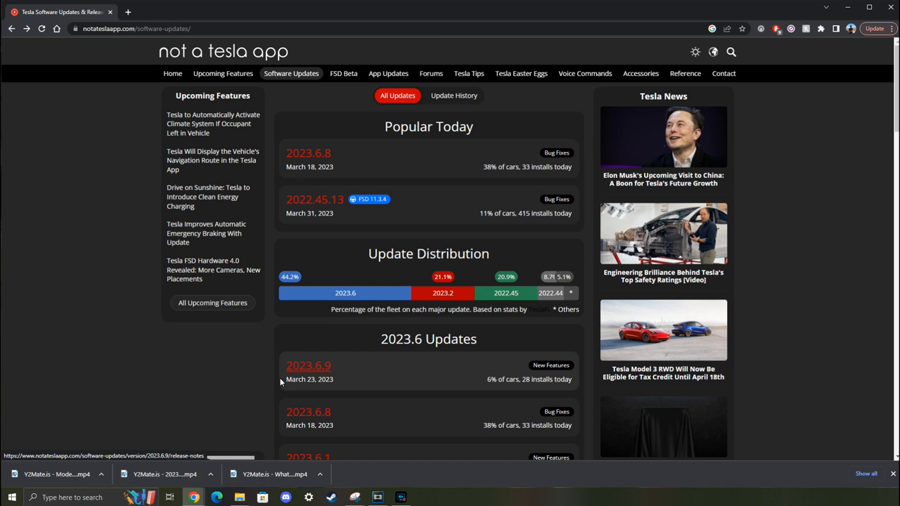
Reopen the 2023.6.9 release notes before the footage moves to the car's Controls settings.
click(308, 366)
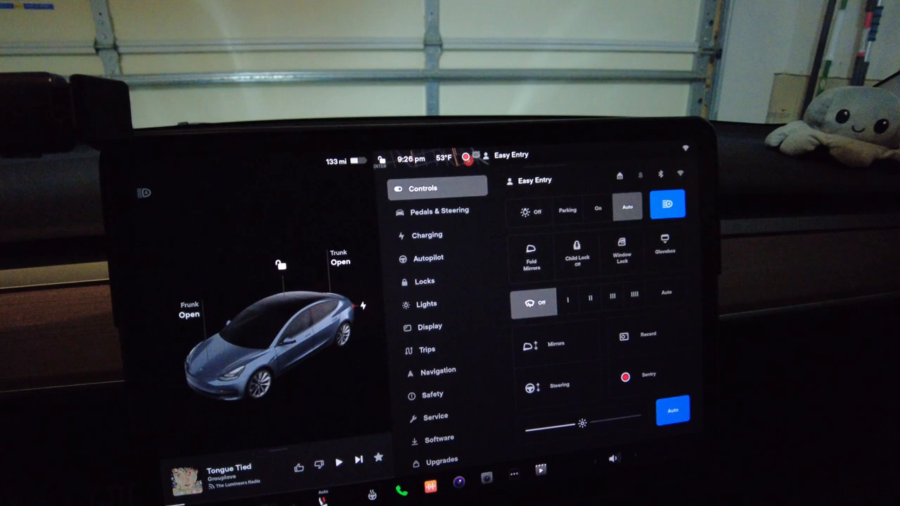
Show the car's software release notes, including the 2023.2.0.5 Sentry Mode Lighting entry.
click(439, 439)
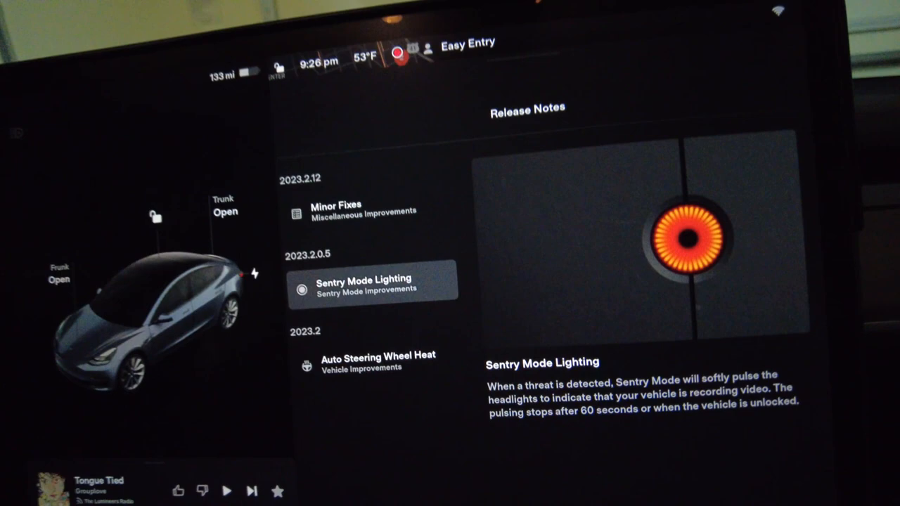
Return to the Software page showing v11.1 (2023.2.12), up to date.
click(375, 361)
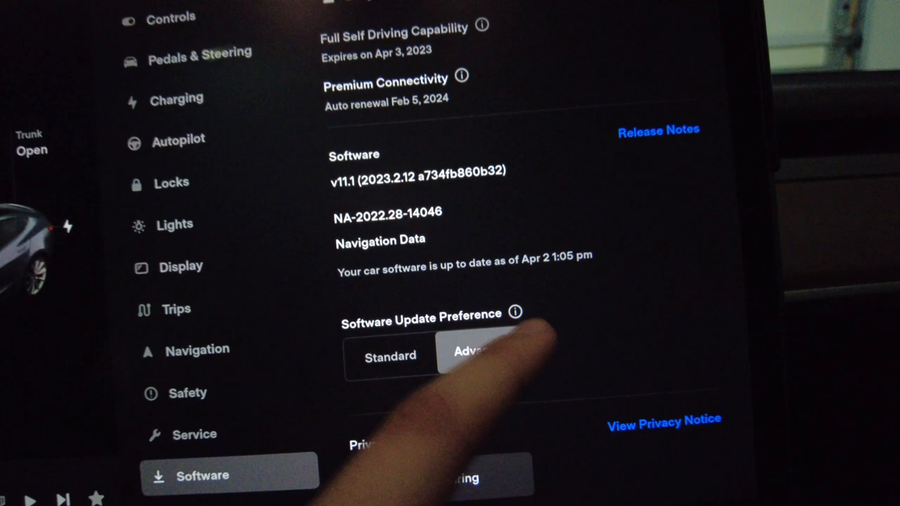
Read the update preference explanation, then switch the preference from Standard to Advanced.
click(515, 312)
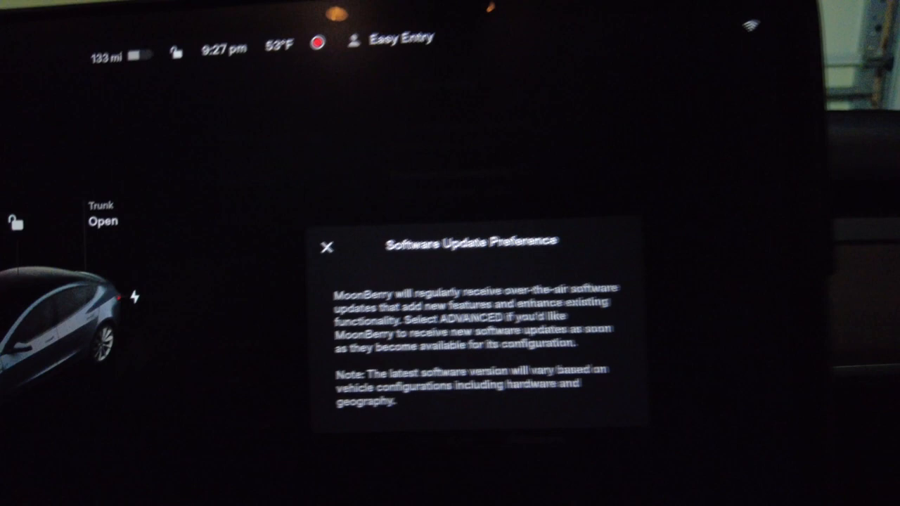
click(327, 248)
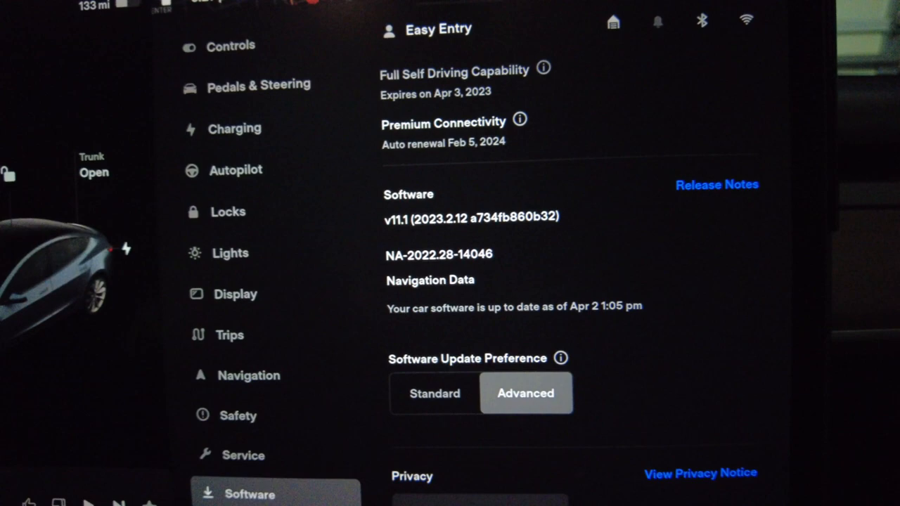
click(447, 391)
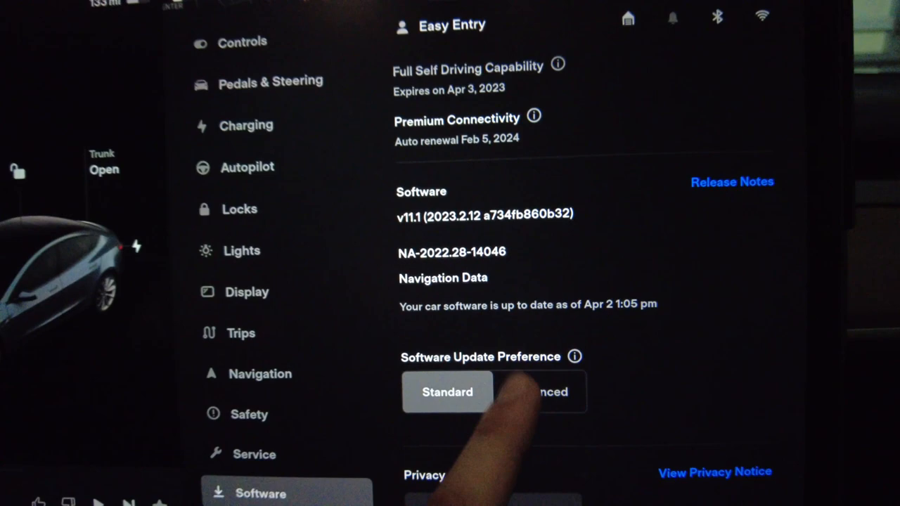
click(552, 391)
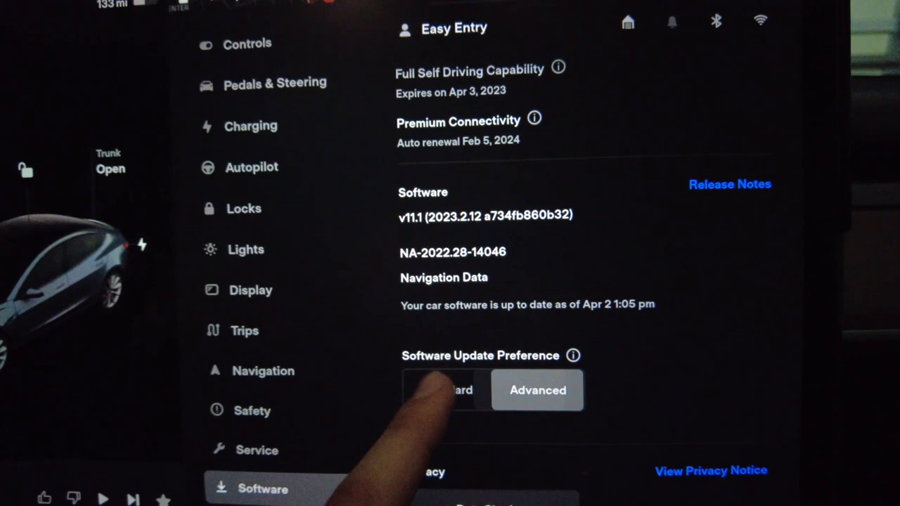